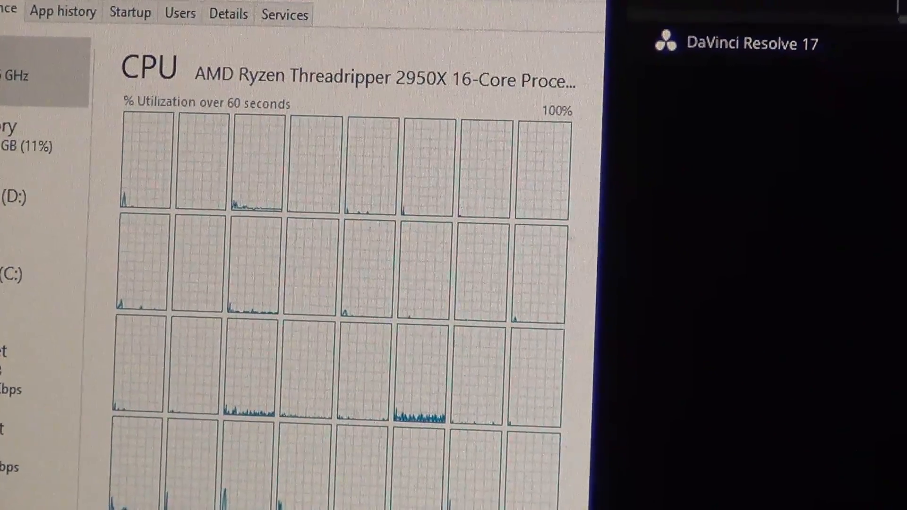
{"action": "scroll", "scroll_direction": "down", "scroll_amount": 3}
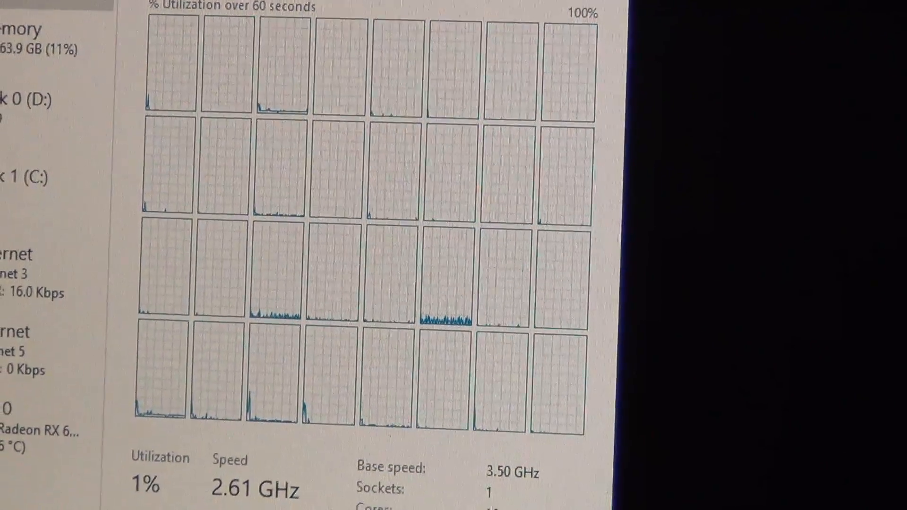
{"action": "scroll", "scroll_direction": "up", "scroll_amount": 3}
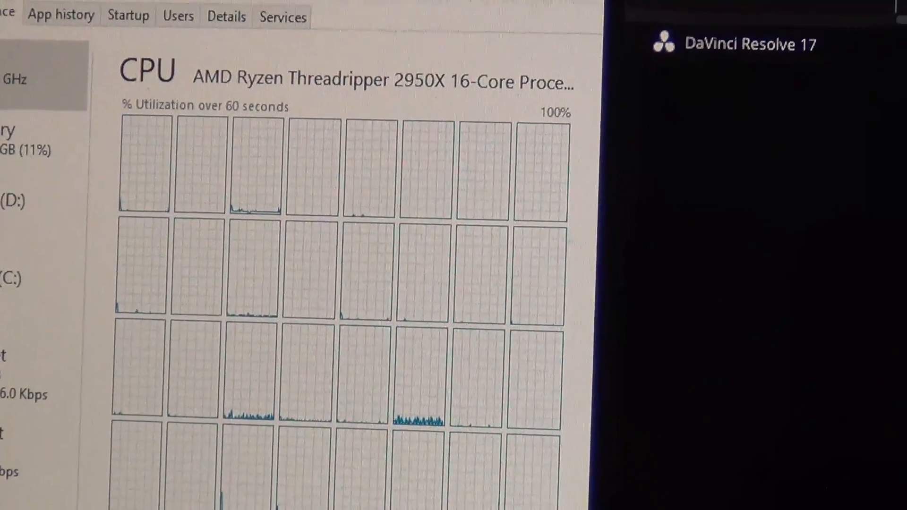